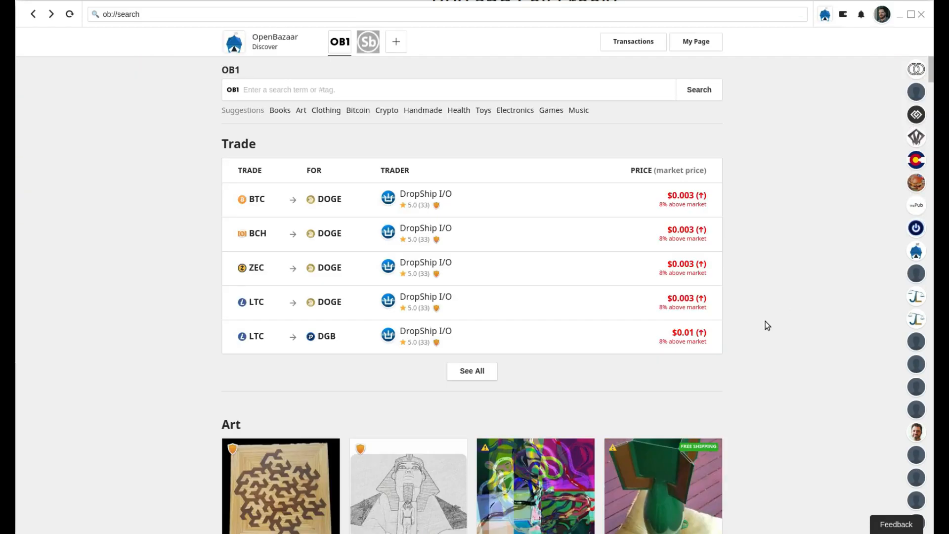
Step: Browse the Art search results by scrolling up and down
scroll(down, 3)
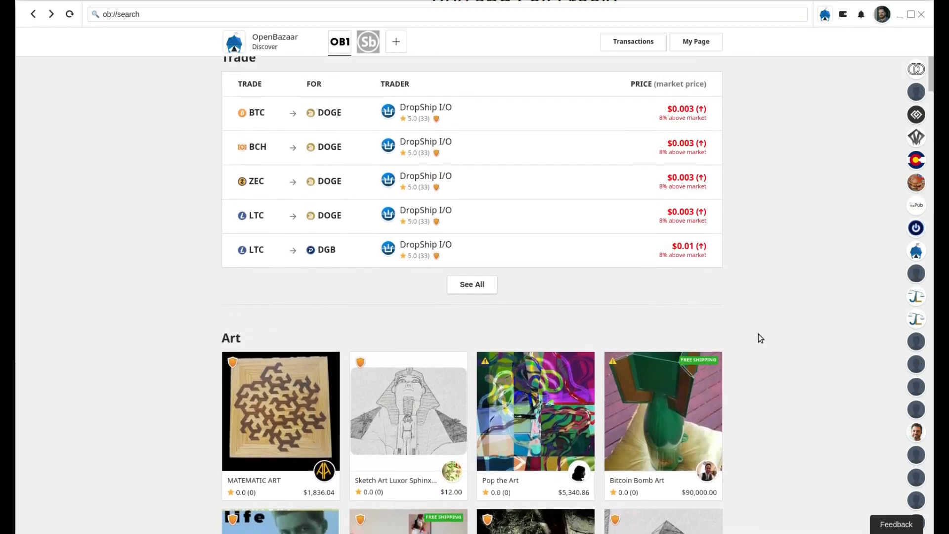
scroll(up, 3)
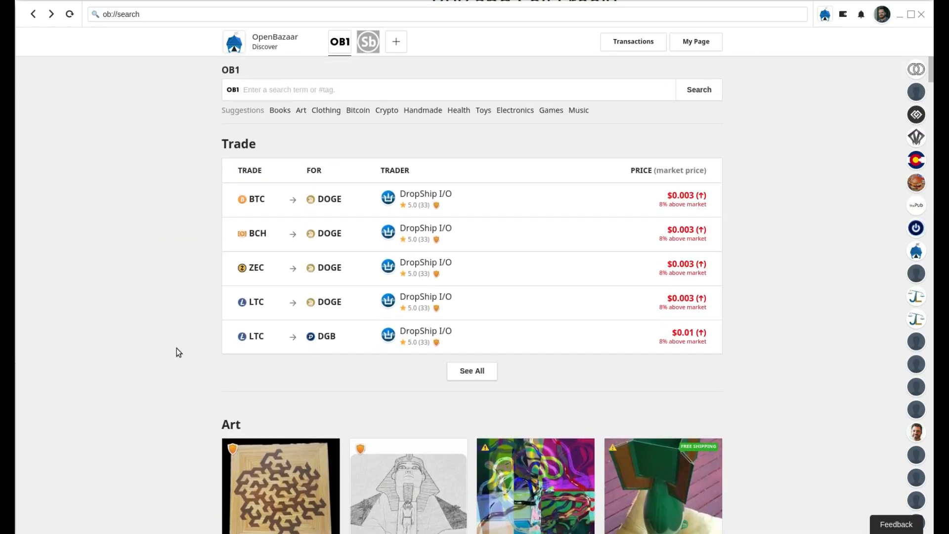
scroll(down, 3)
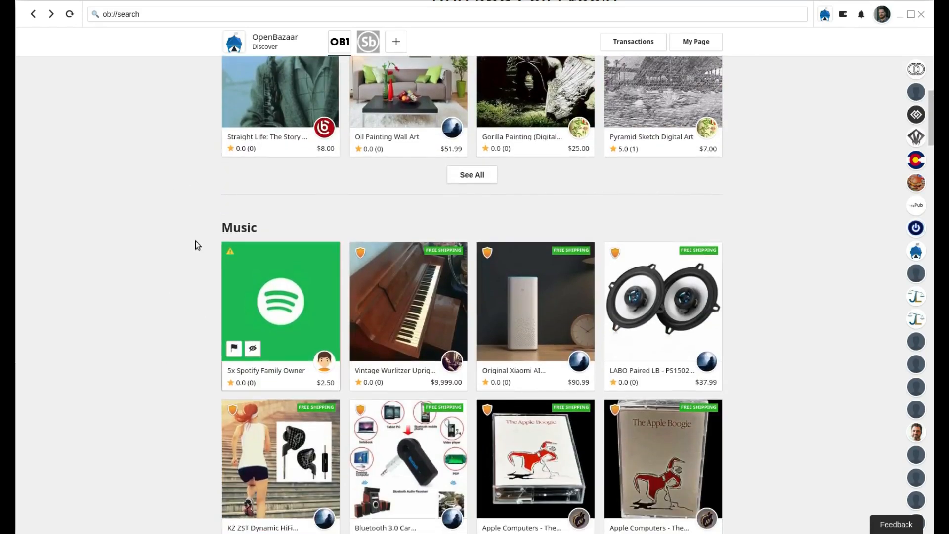
scroll(down, 3)
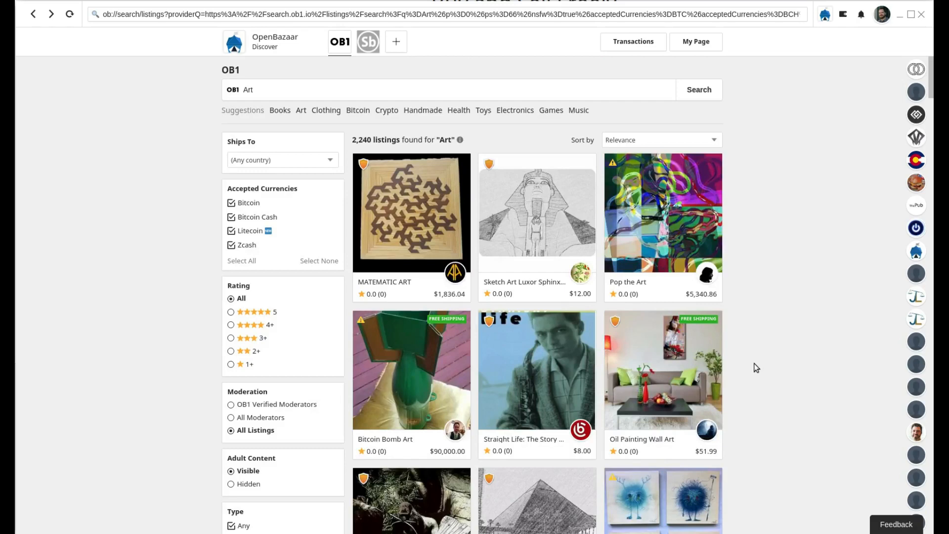
Step: Switch the search to Games and scroll through its 346 listings
click(550, 110)
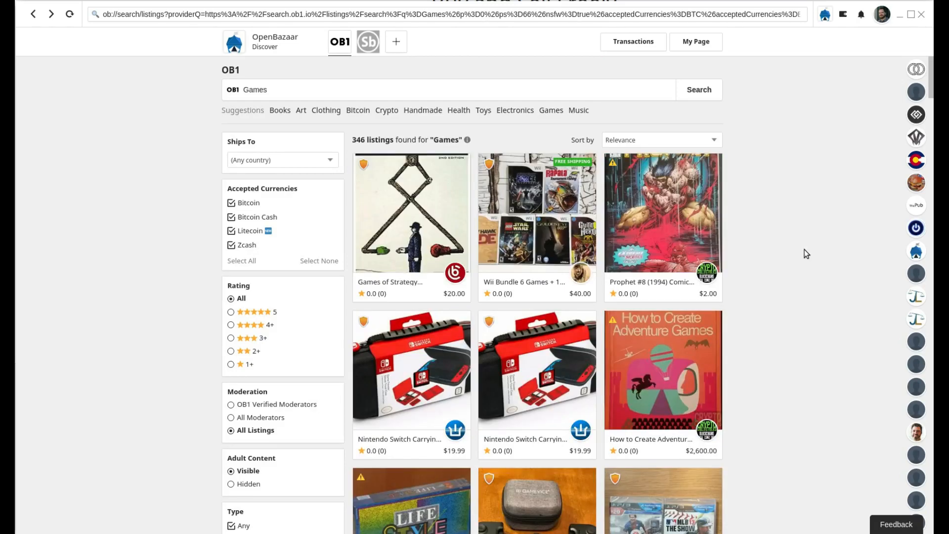
scroll(down, 3)
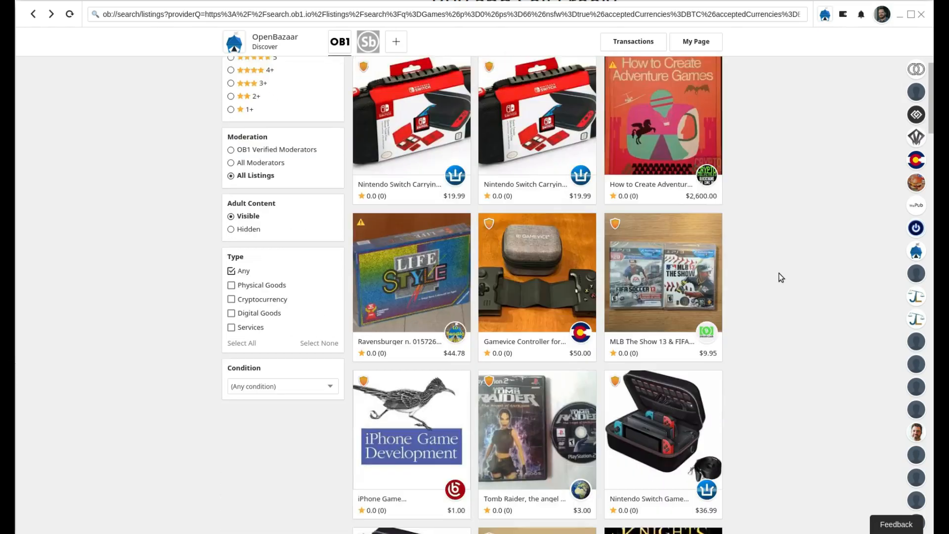
click(663, 273)
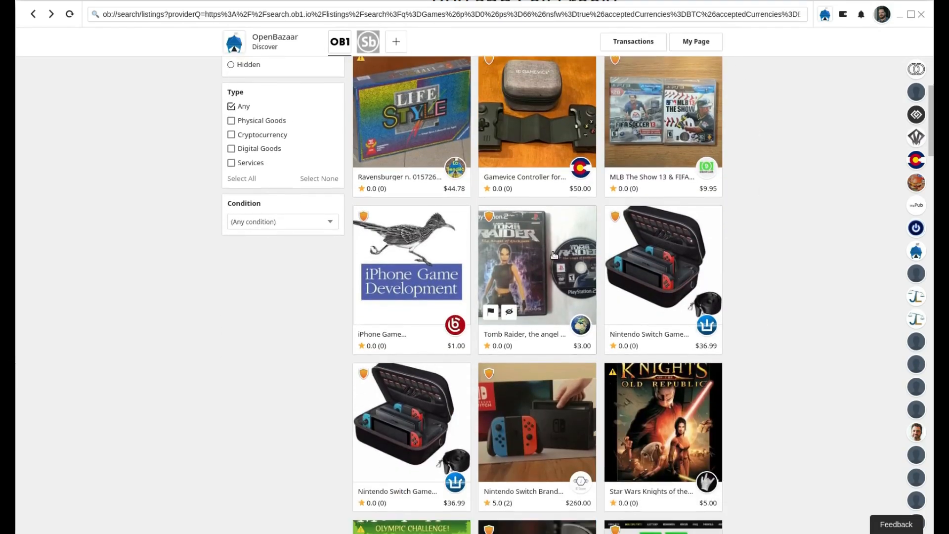
Step: View the $3 Tomb Raider PS2 listing, then close it back to Games results
click(537, 265)
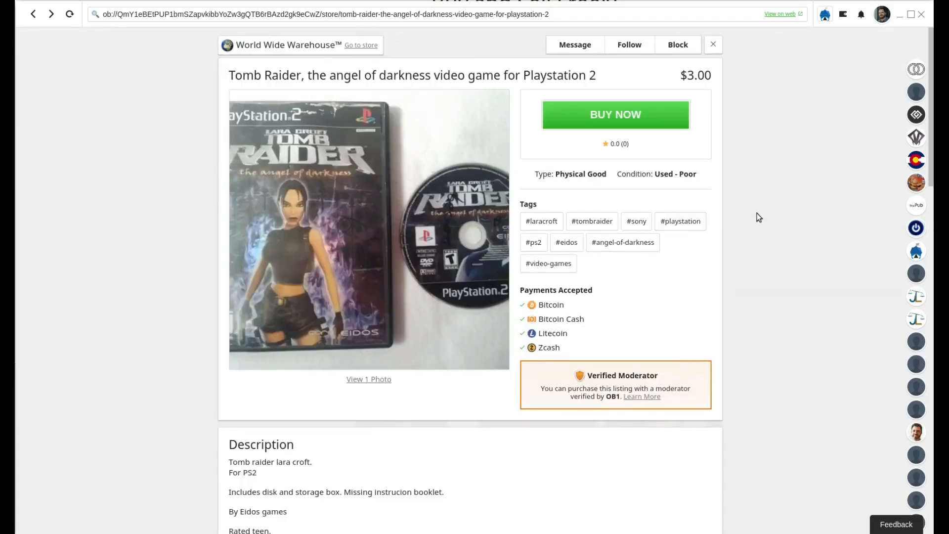
mouse_move(713, 45)
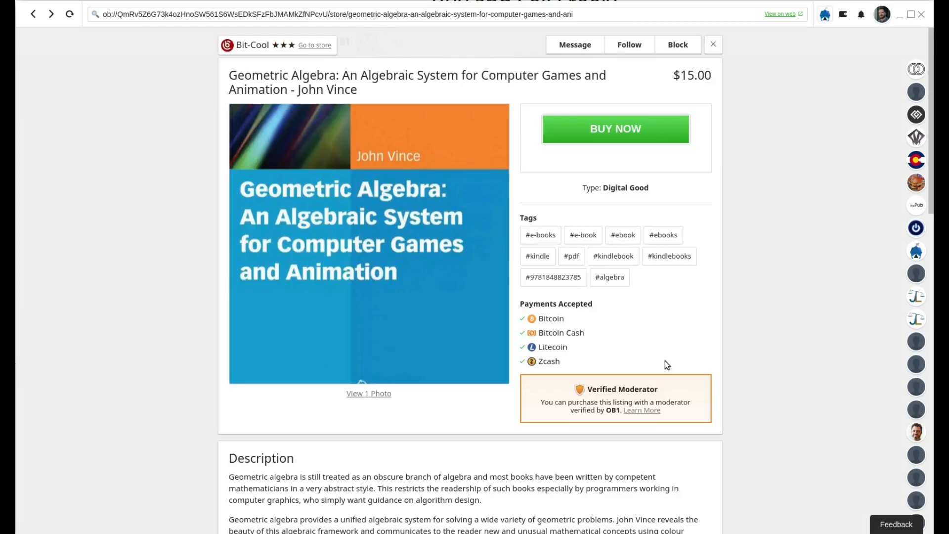
click(33, 13)
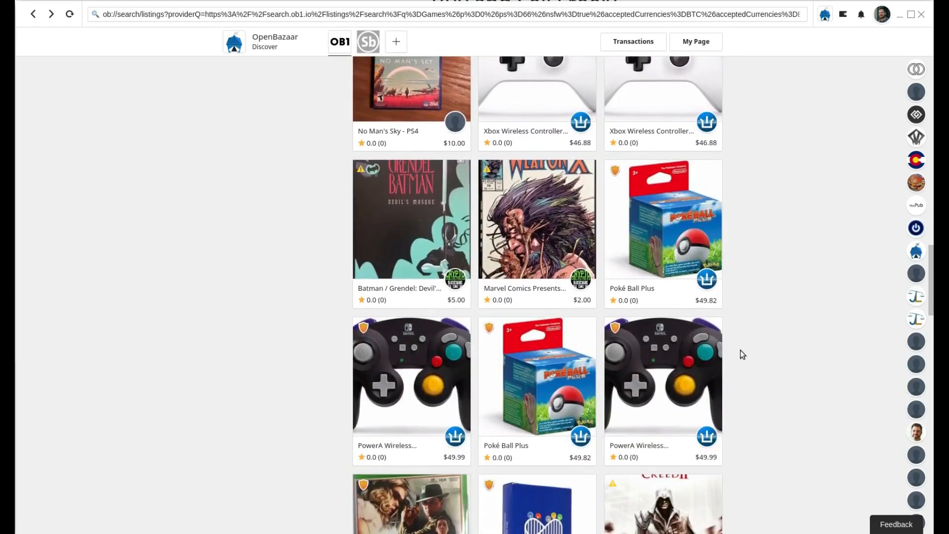
mouse_move(778, 346)
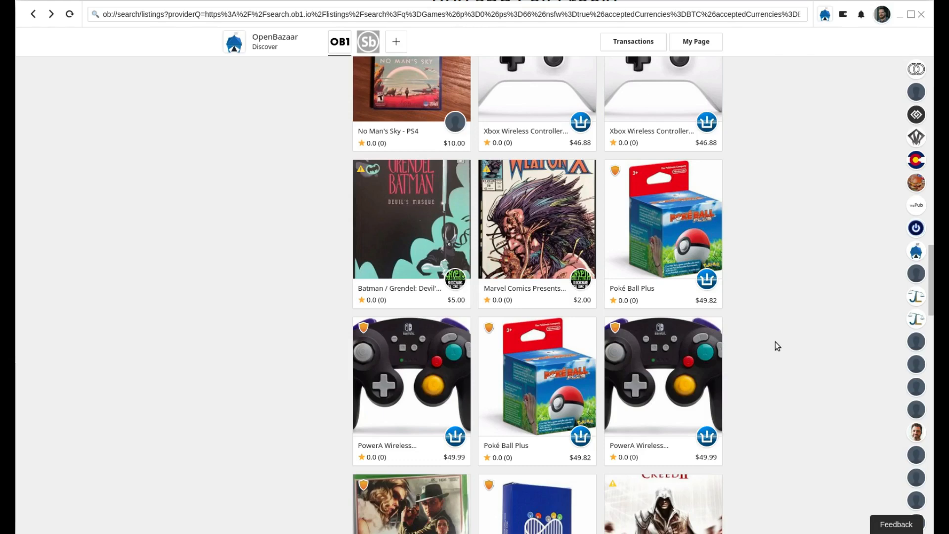
Step: Return to the Discover page from the tab at the top left
click(340, 41)
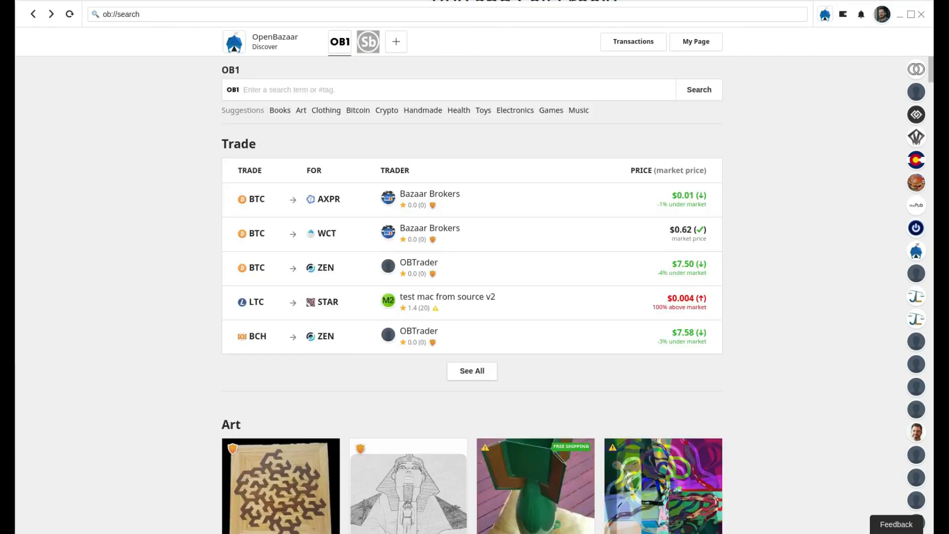